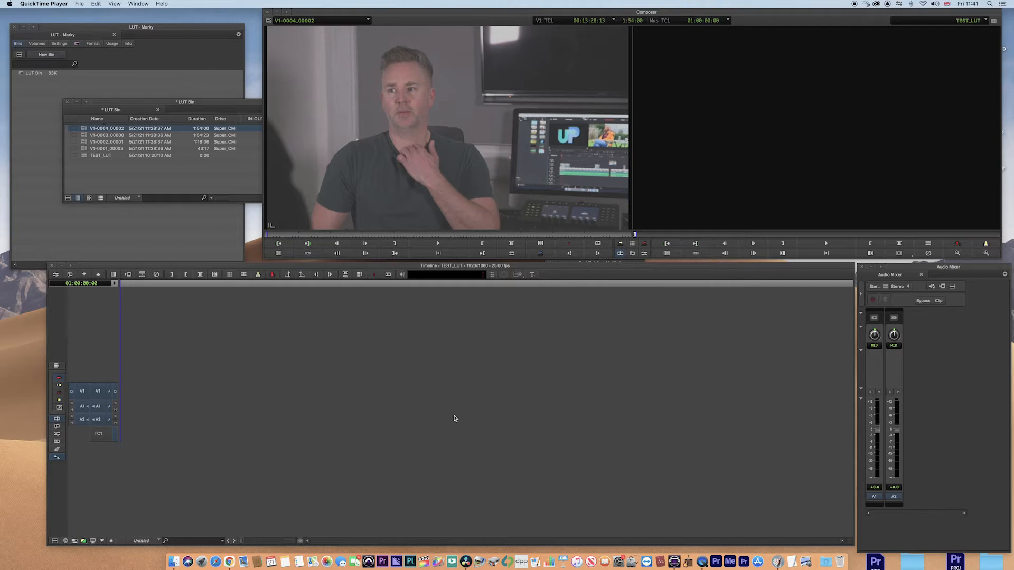
{"action": "mouse_move", "coordinate": [444, 407]}
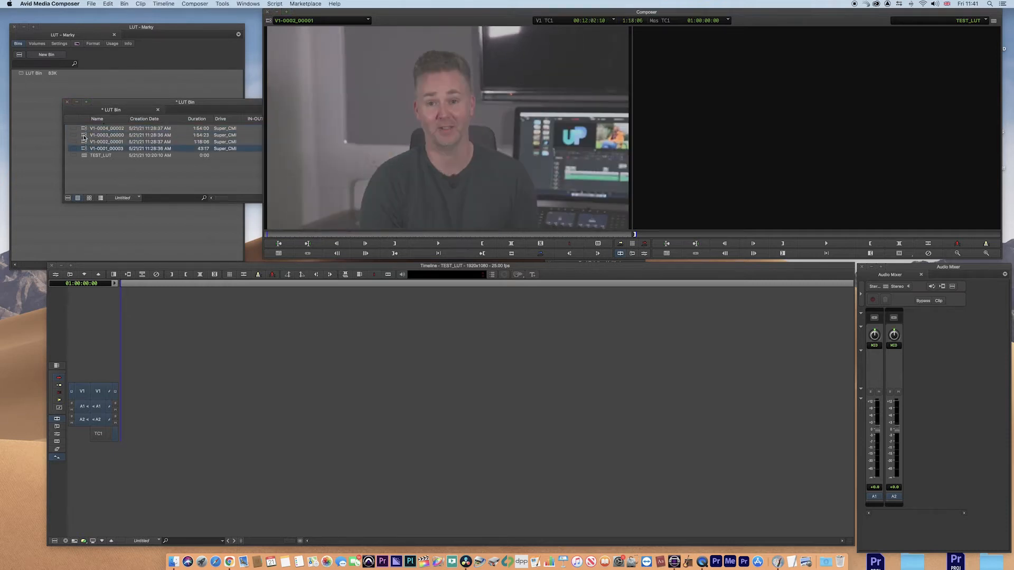
Preview clips in the LUT bin and load V1-0003_00000 into the Source monitor.
{"action": "left_click", "coordinate": [100, 155]}
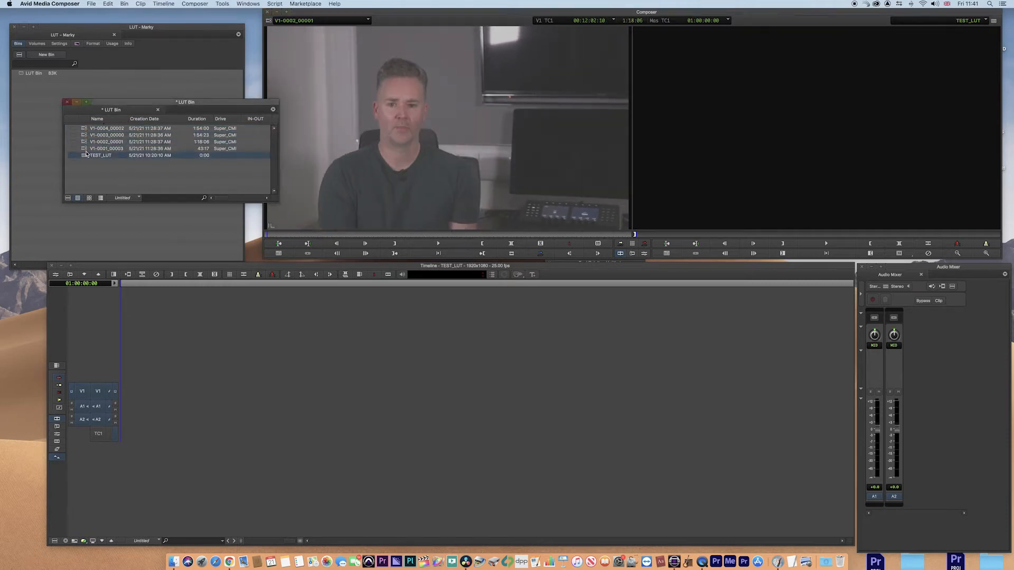
{"action": "double_click", "coordinate": [105, 135]}
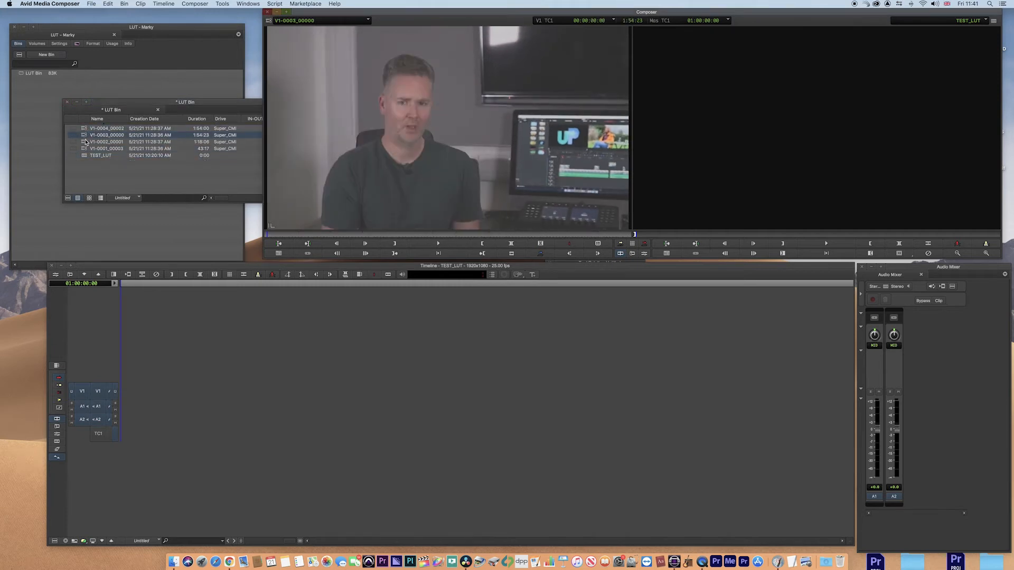
{"action": "left_click", "coordinate": [106, 142]}
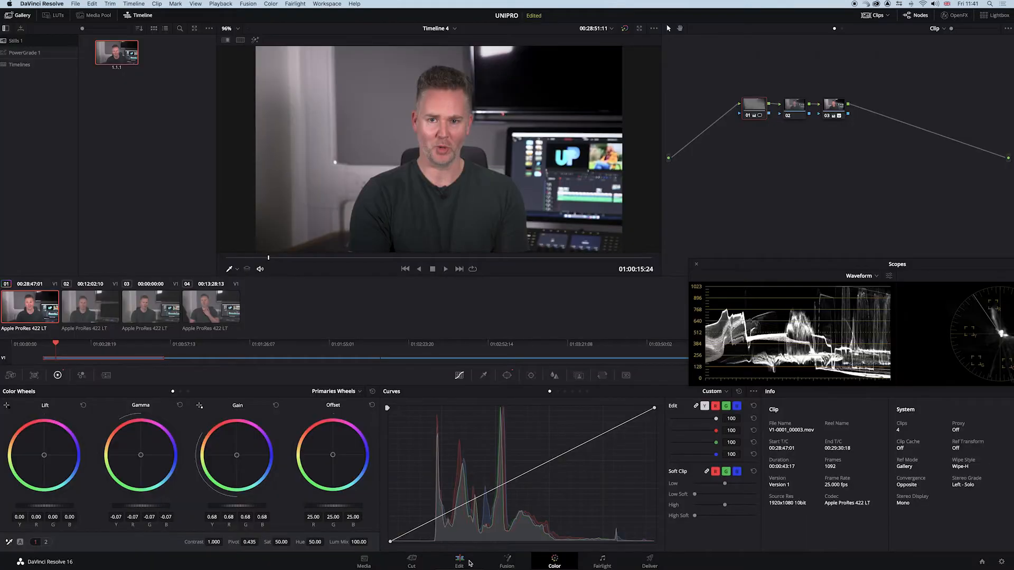
{"action": "left_click", "coordinate": [210, 306]}
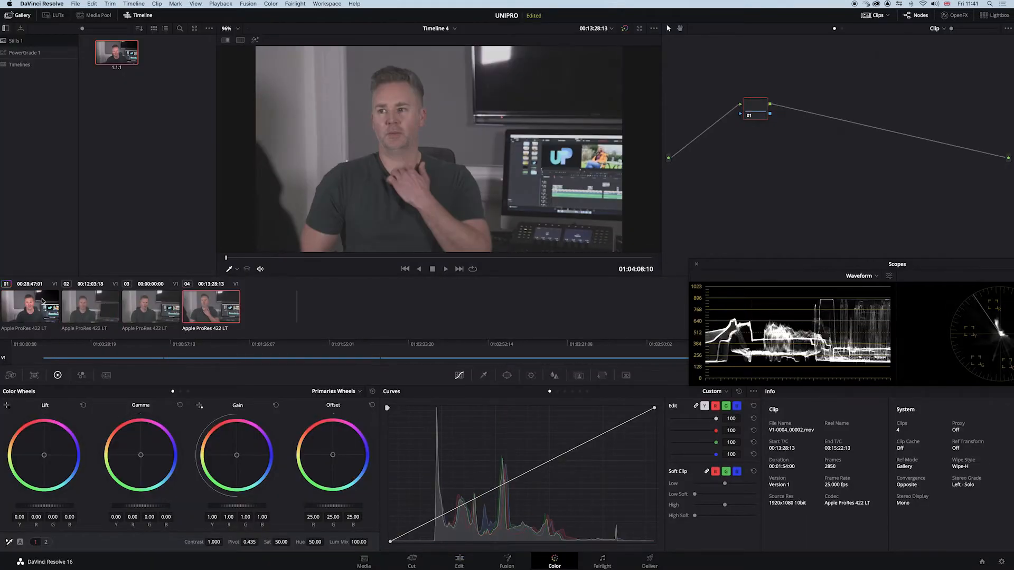
{"action": "left_click", "coordinate": [29, 307]}
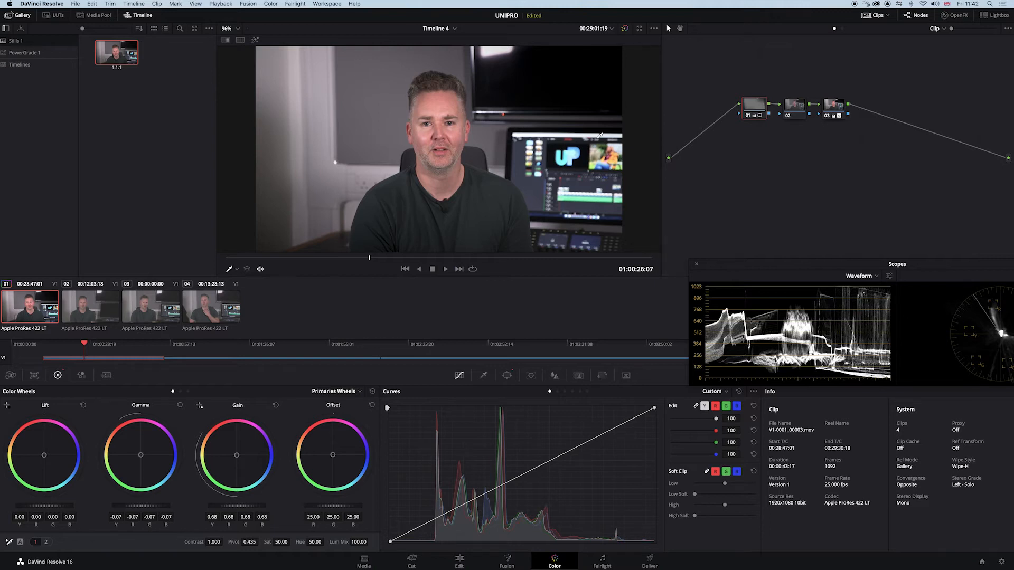
{"action": "mouse_move", "coordinate": [285, 198]}
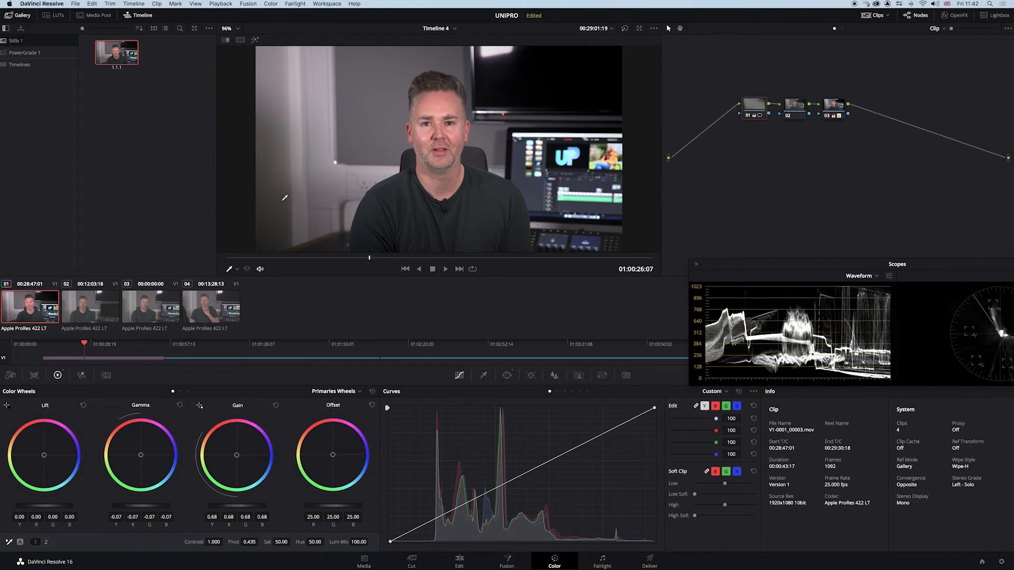
{"action": "mouse_move", "coordinate": [350, 204]}
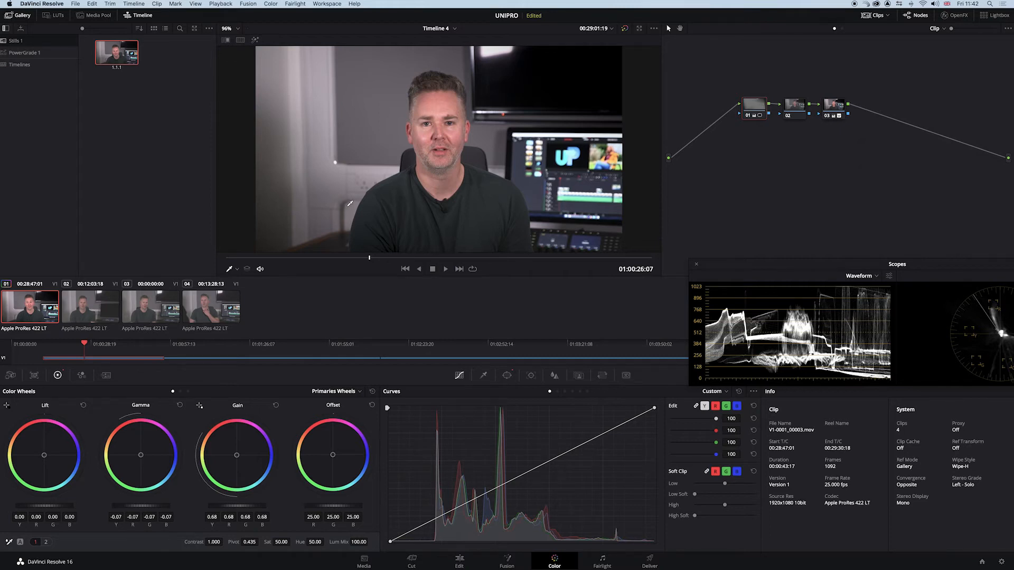
{"action": "mouse_move", "coordinate": [362, 205]}
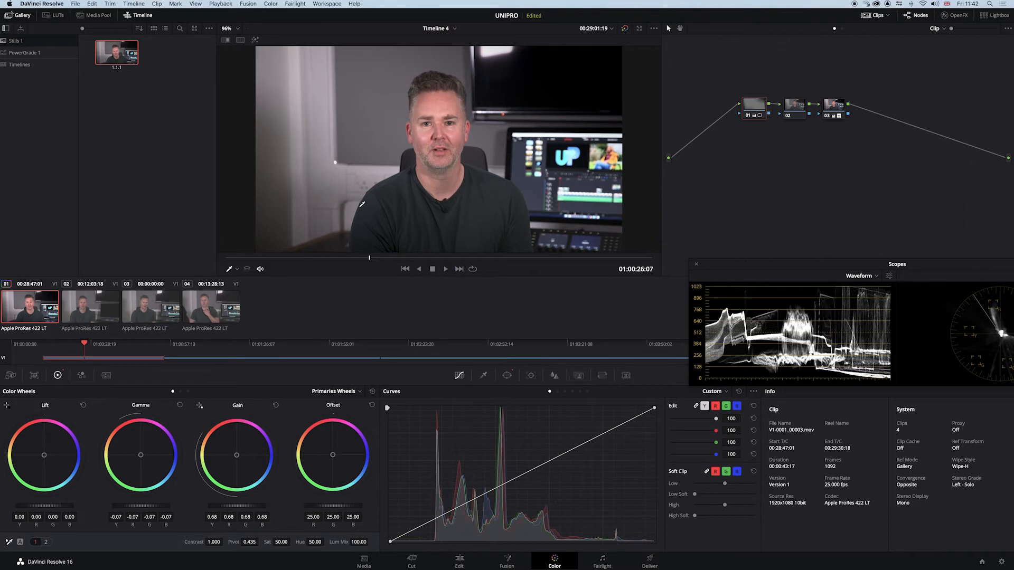
{"action": "mouse_move", "coordinate": [80, 325]}
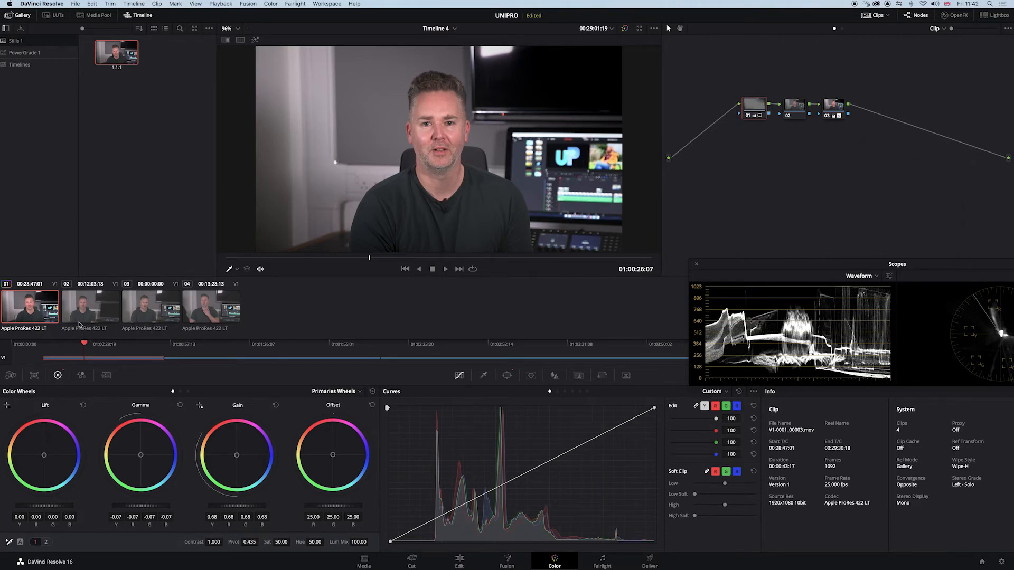
Generate a 33-point cube 3D LUT from clip 01's grade in Resolve.
{"action": "right_click", "coordinate": [29, 307]}
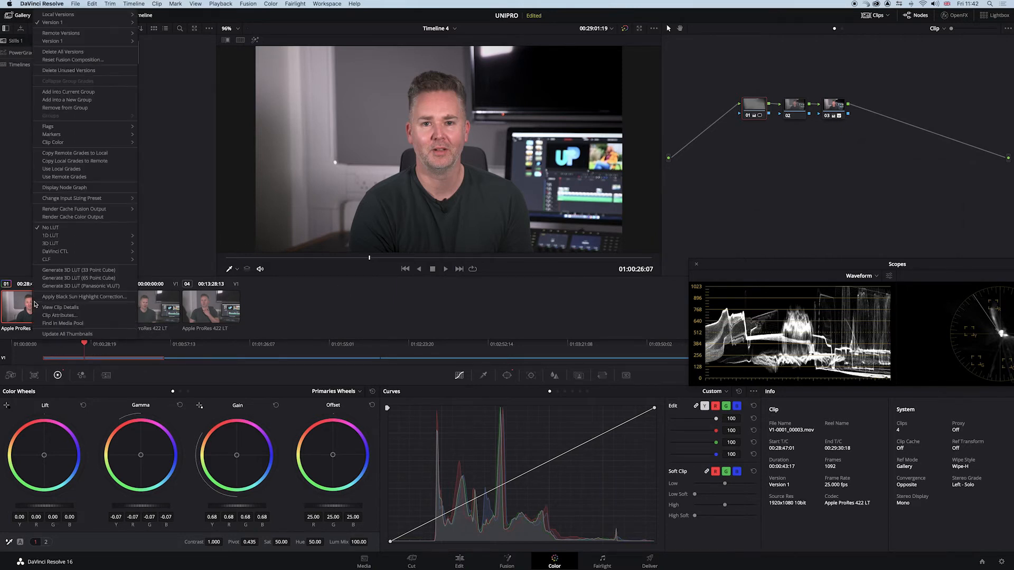
{"action": "mouse_move", "coordinate": [77, 270]}
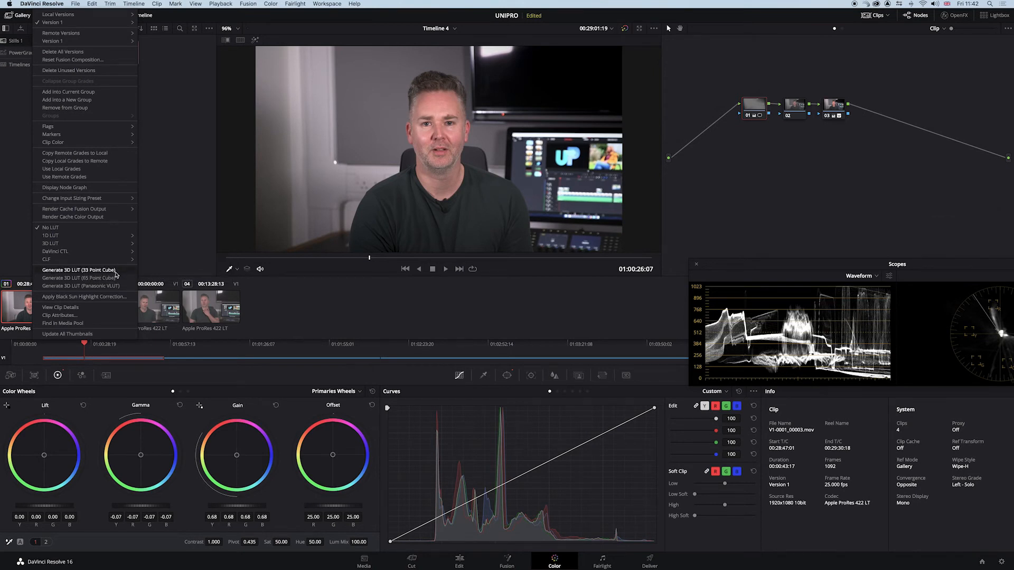
{"action": "left_click", "coordinate": [78, 270]}
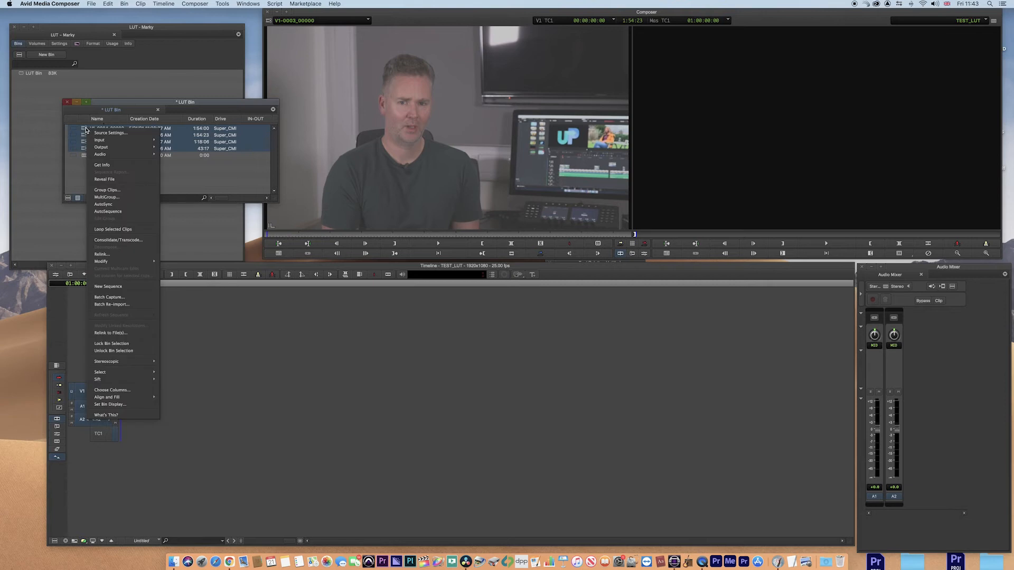
Review Source Settings tabs, then browse the Color Encoding transformation list for the four clips.
{"action": "left_click", "coordinate": [109, 132]}
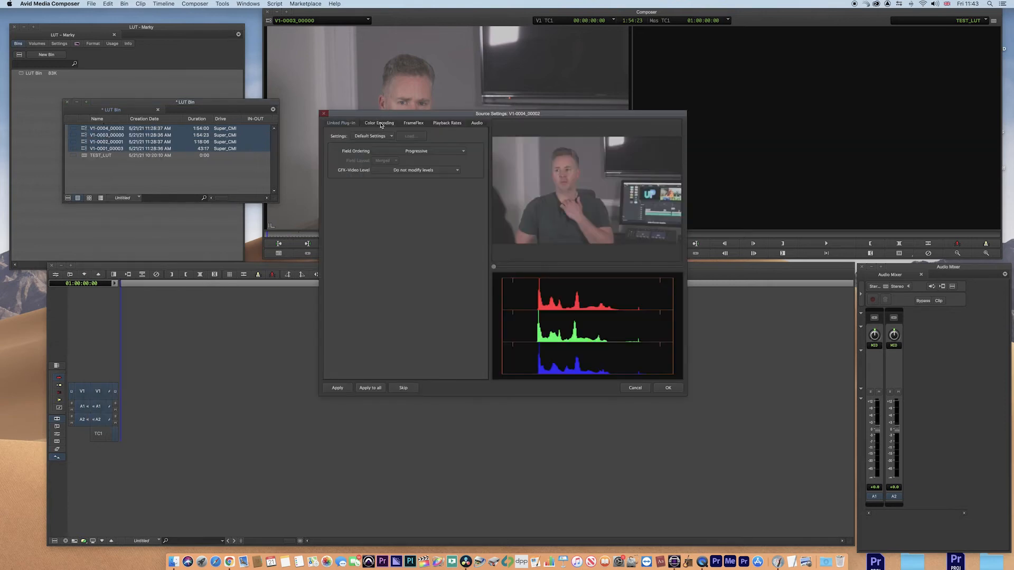
{"action": "left_click", "coordinate": [412, 123]}
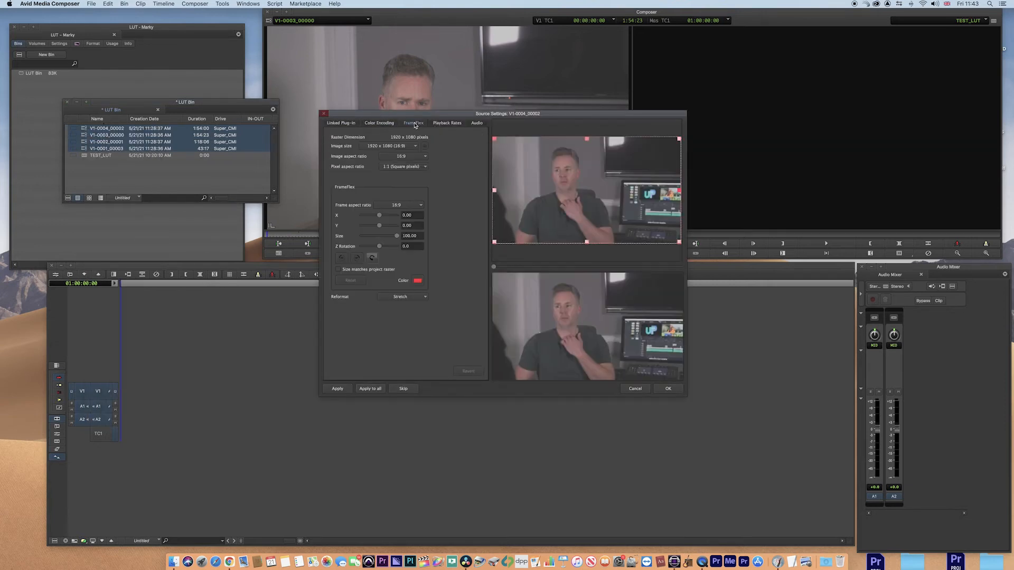
{"action": "left_click", "coordinate": [446, 123]}
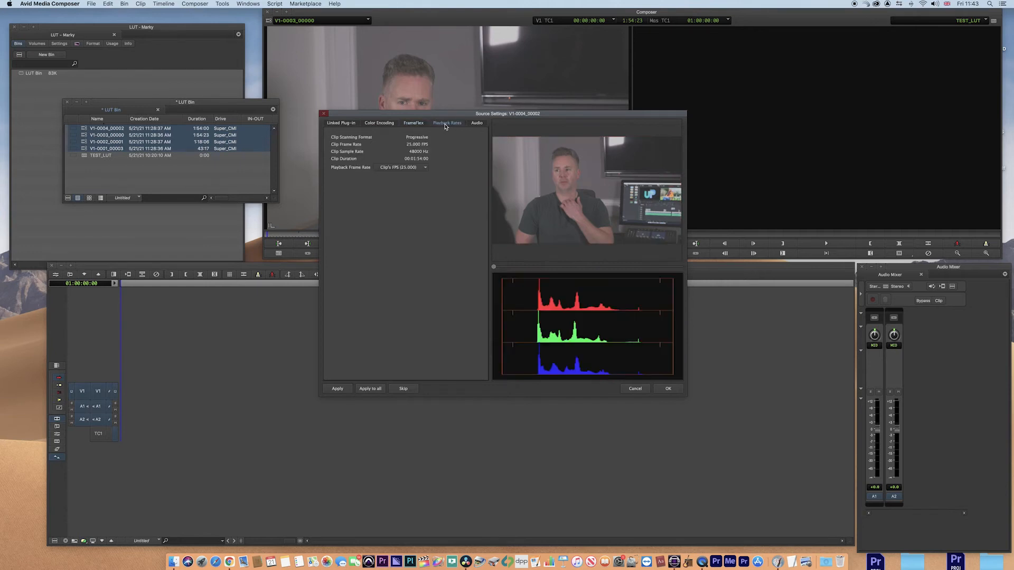
{"action": "left_click", "coordinate": [379, 123]}
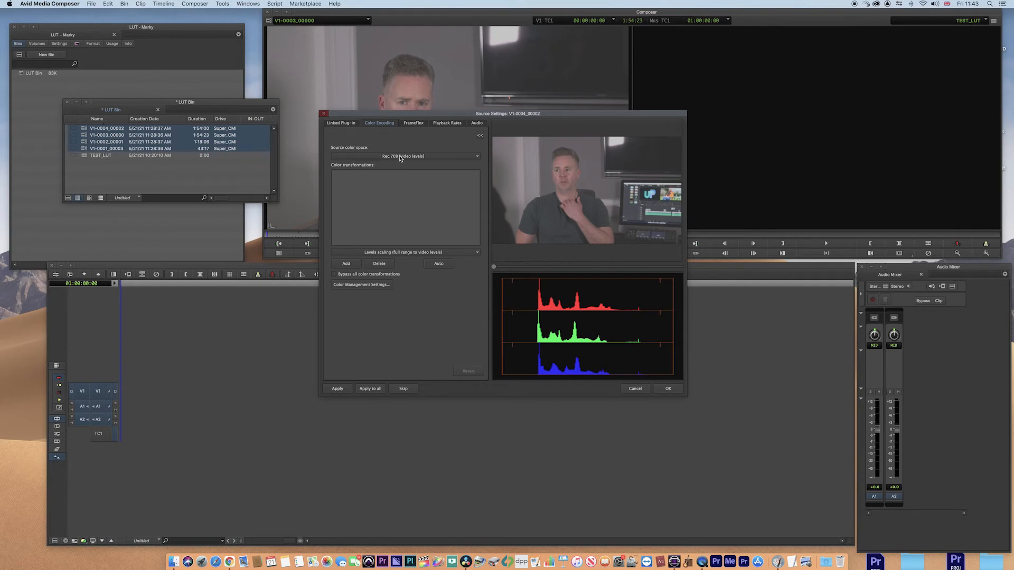
{"action": "left_click", "coordinate": [403, 156]}
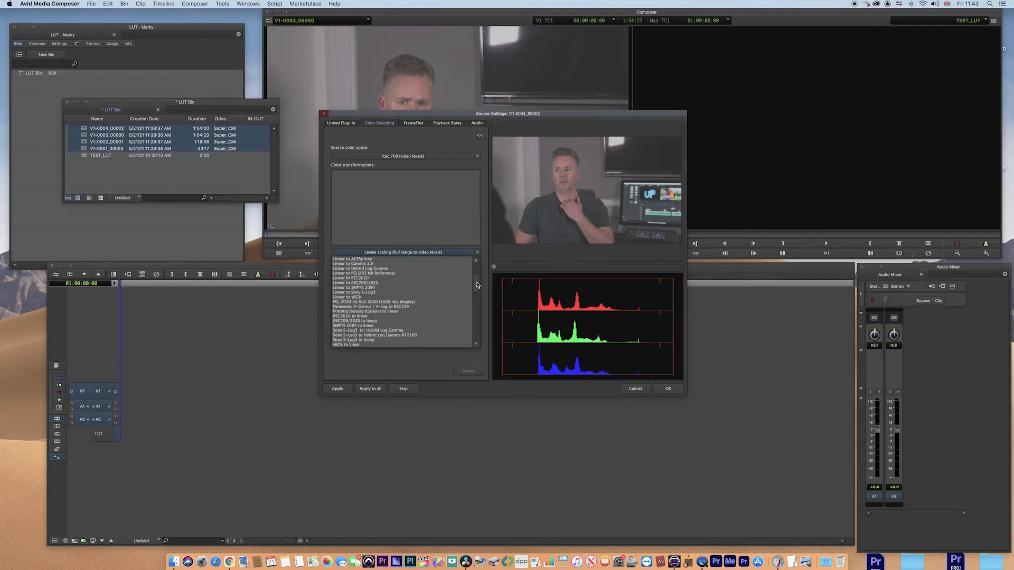
{"action": "scroll", "scroll_direction": "down", "scroll_amount": 3}
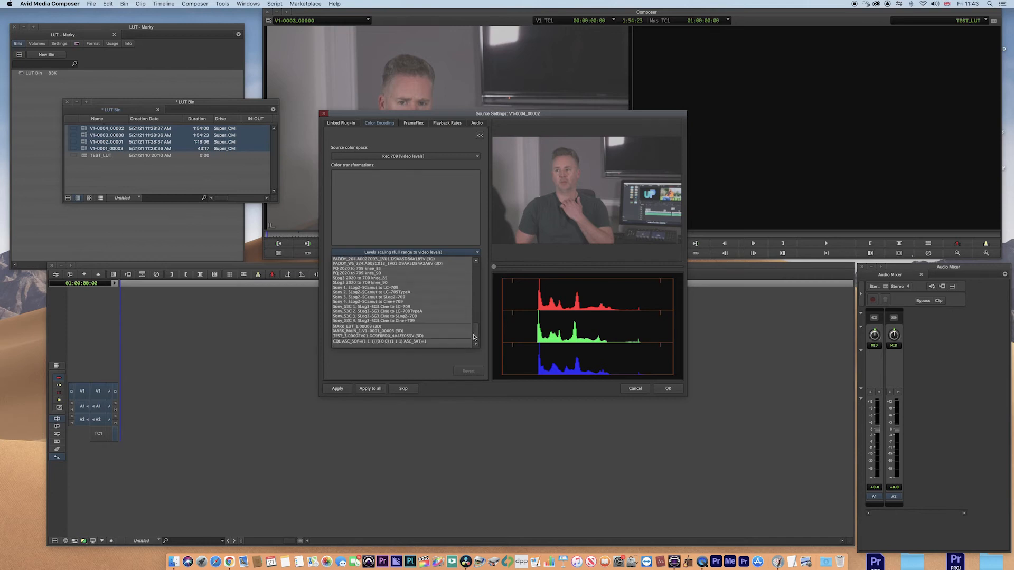
Install MARK_MAIN_1.V1-0001_00003.cube as a project LUT in Color Management Settings.
{"action": "left_click", "coordinate": [433, 225]}
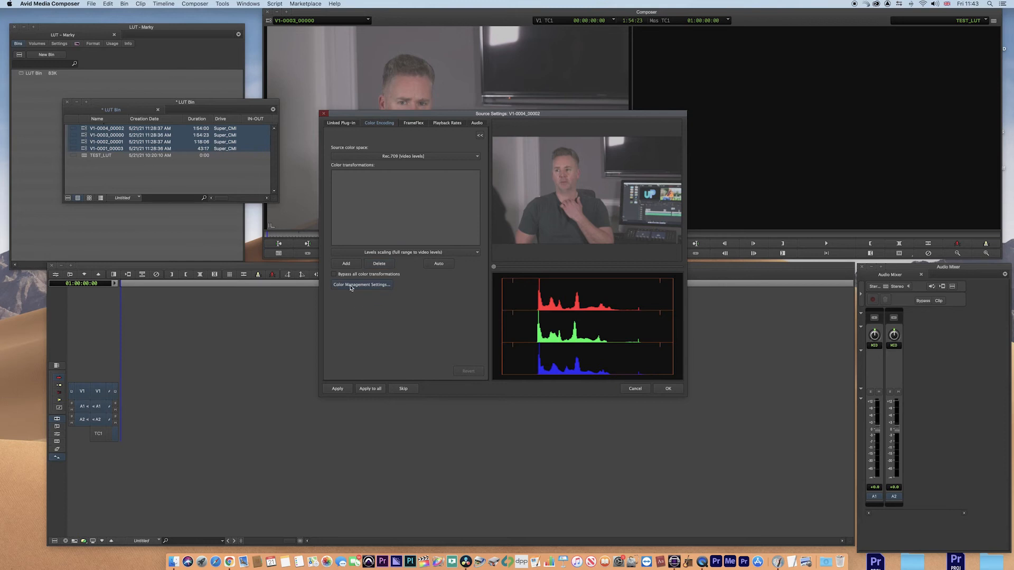
{"action": "left_click", "coordinate": [361, 285]}
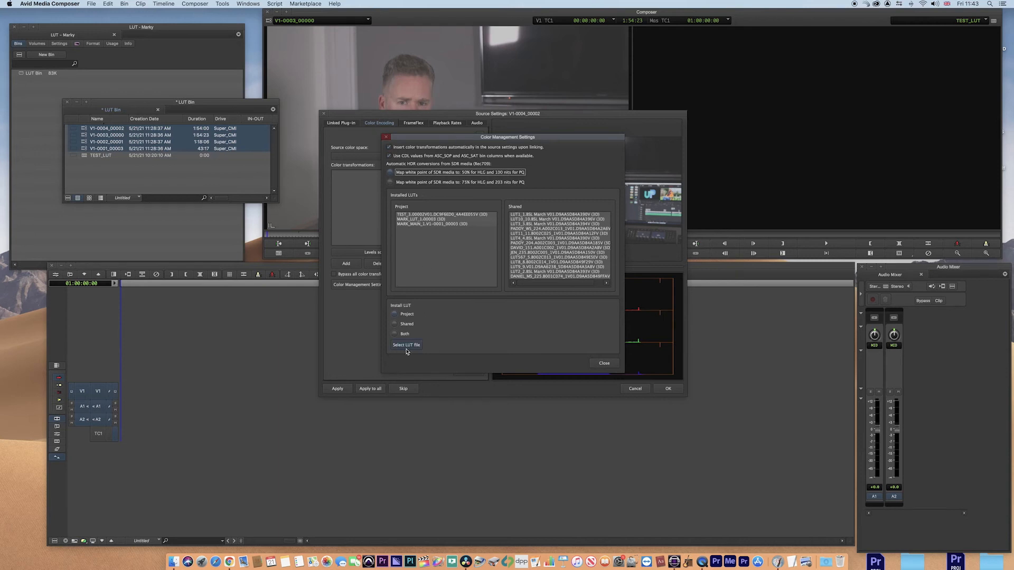
{"action": "left_click", "coordinate": [406, 345]}
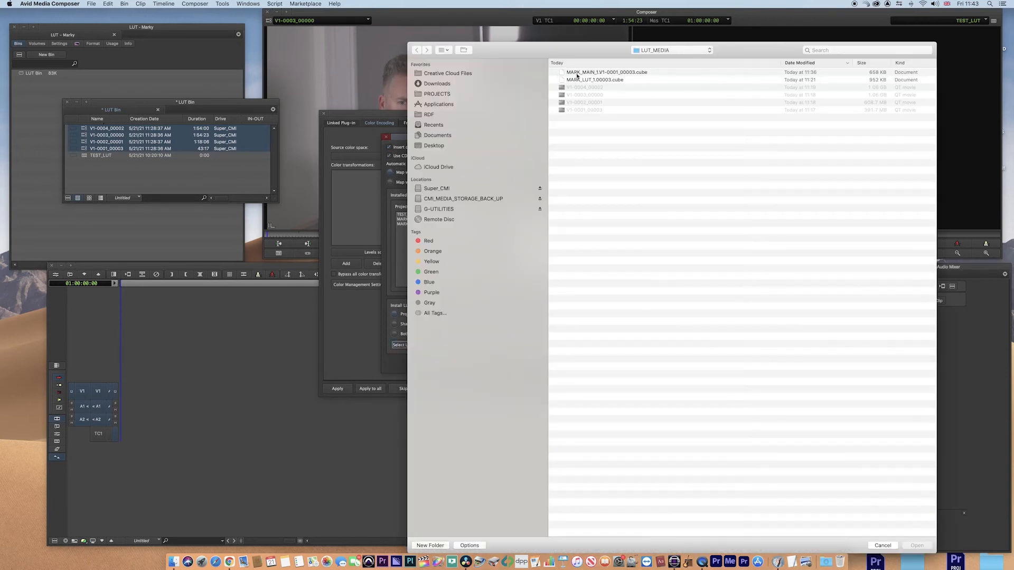
{"action": "left_click", "coordinate": [606, 72]}
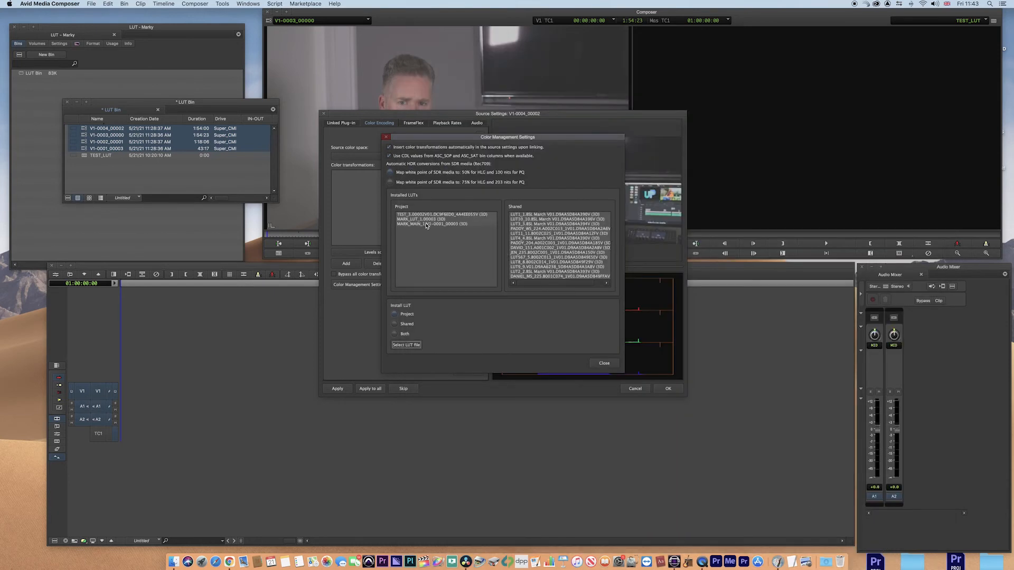
{"action": "left_click", "coordinate": [427, 218]}
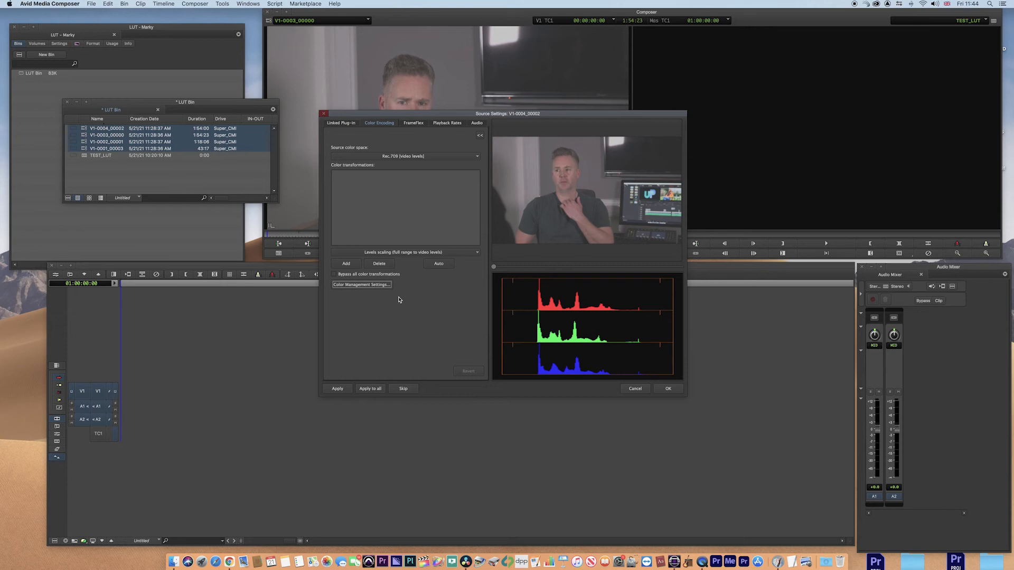
{"action": "mouse_move", "coordinate": [466, 254]}
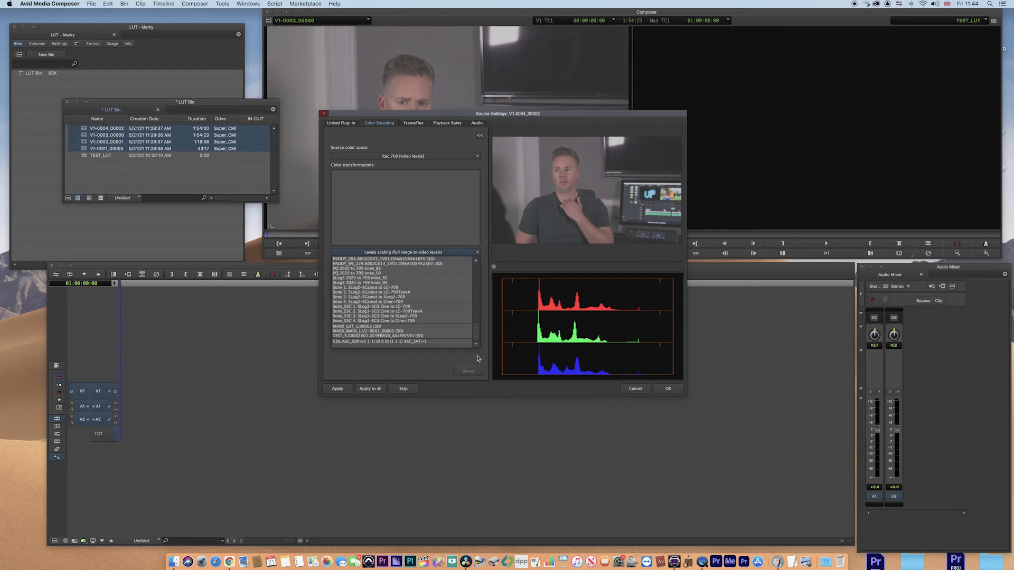
Add the MARK_MAIN_1.V1-0001_00003 (3D) transformation and apply it to all four clips.
{"action": "left_click", "coordinate": [368, 331]}
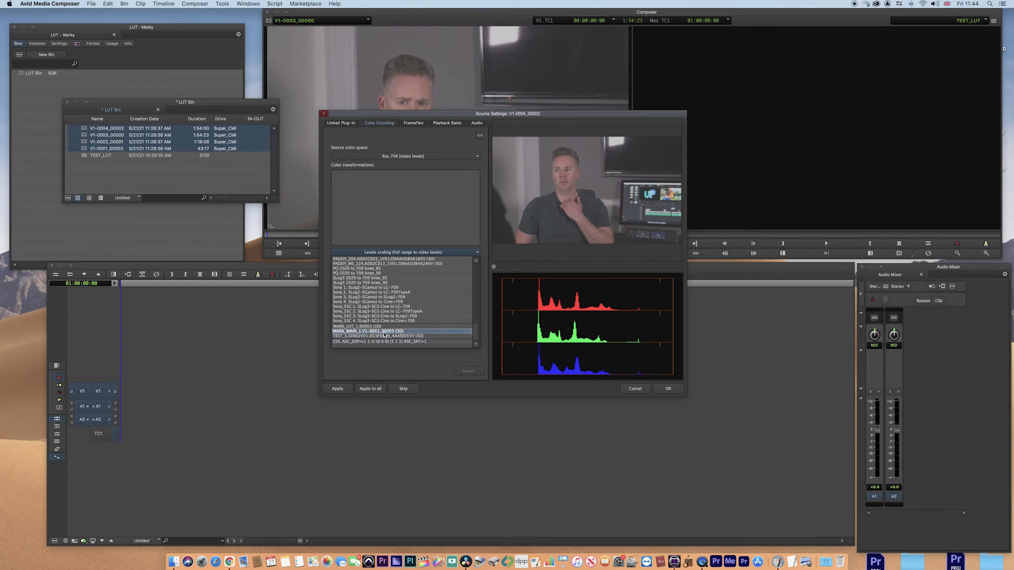
{"action": "left_click", "coordinate": [385, 331]}
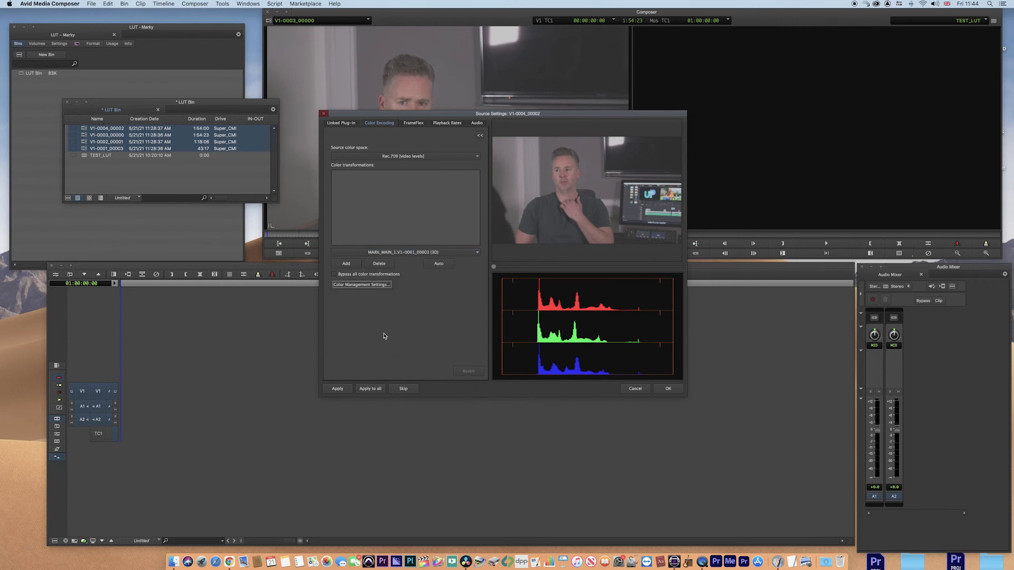
{"action": "left_click", "coordinate": [346, 263]}
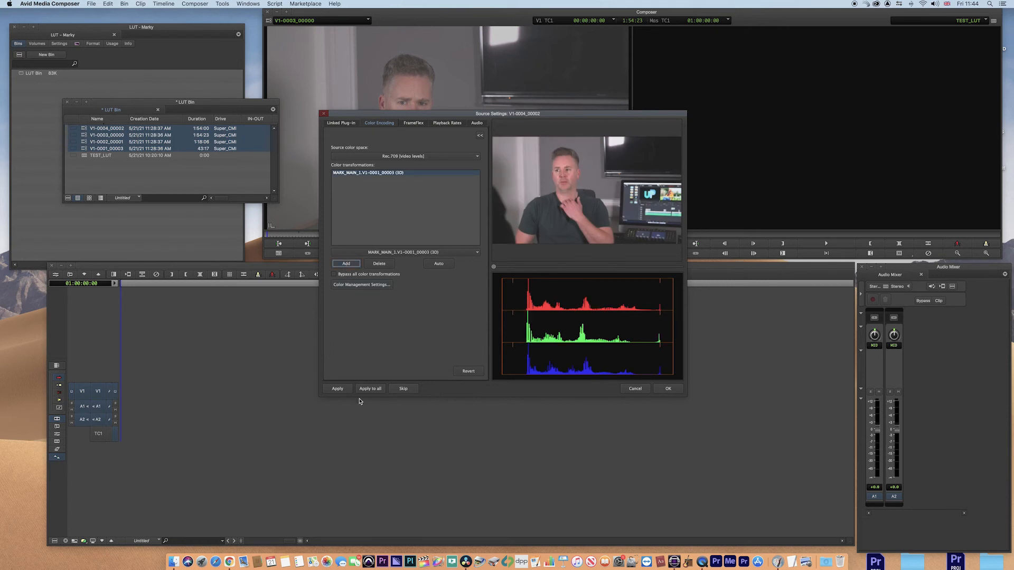
{"action": "left_click", "coordinate": [370, 388]}
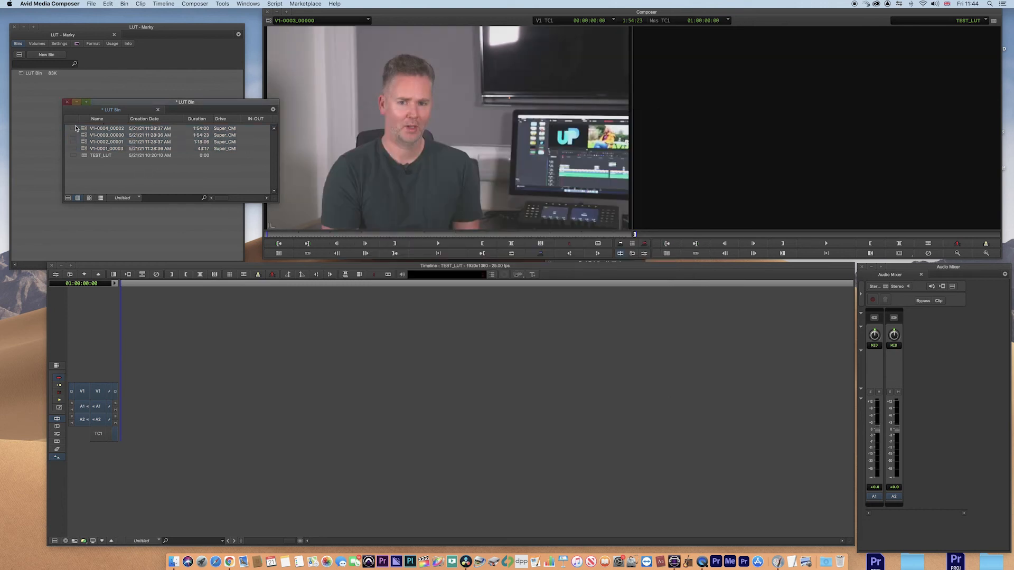
Load V1-0004, V1-0003, V1-0002 and V1-0001 in turn to check the LUT look.
{"action": "left_click", "coordinate": [106, 128]}
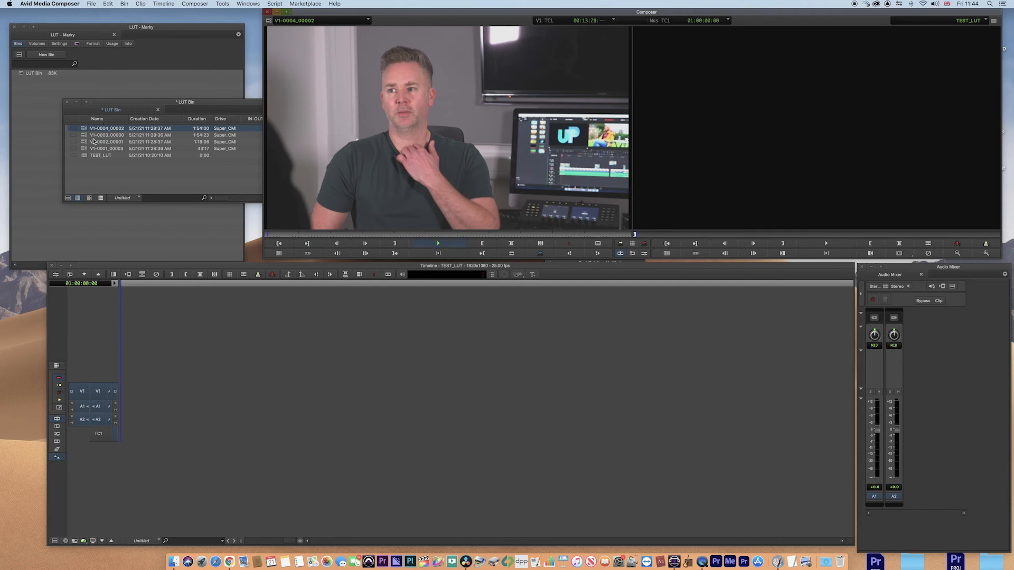
{"action": "left_click", "coordinate": [107, 135]}
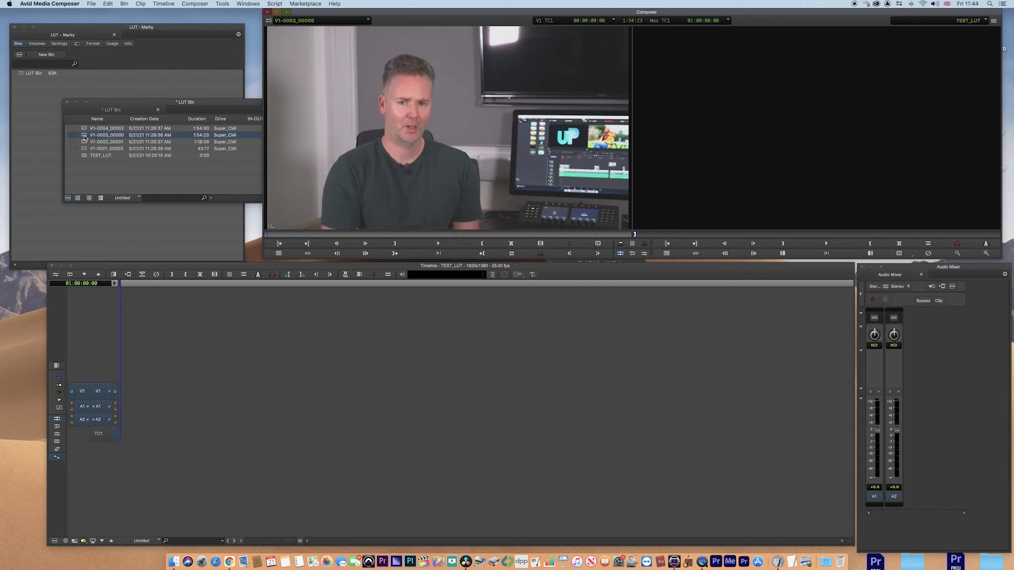
{"action": "left_click", "coordinate": [106, 148]}
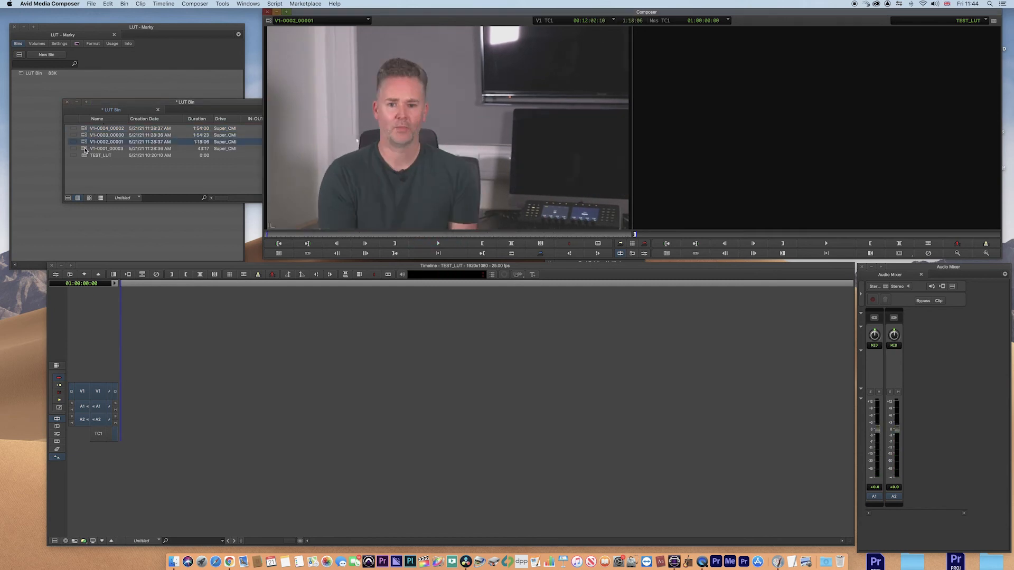
{"action": "double_click", "coordinate": [106, 148]}
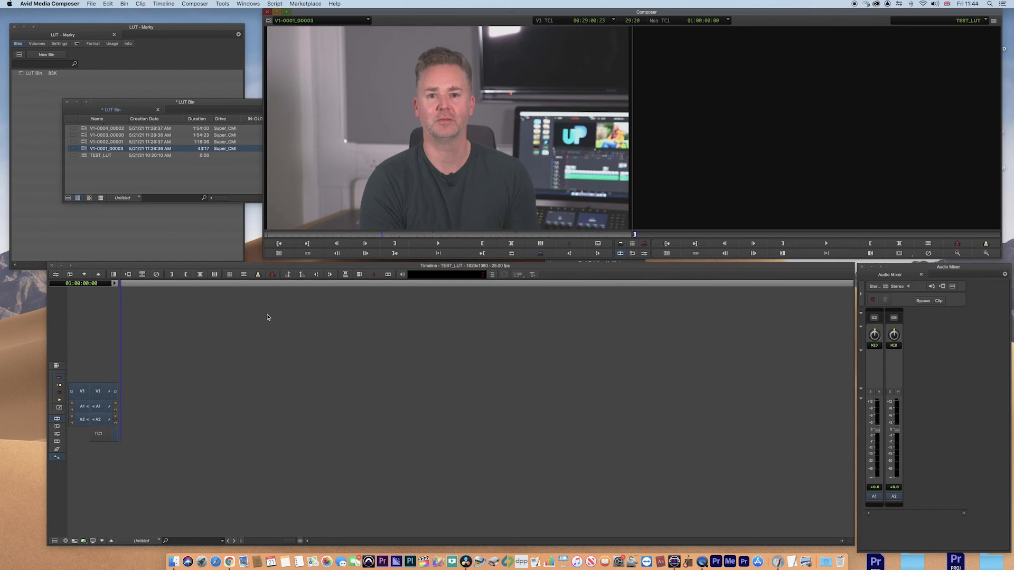